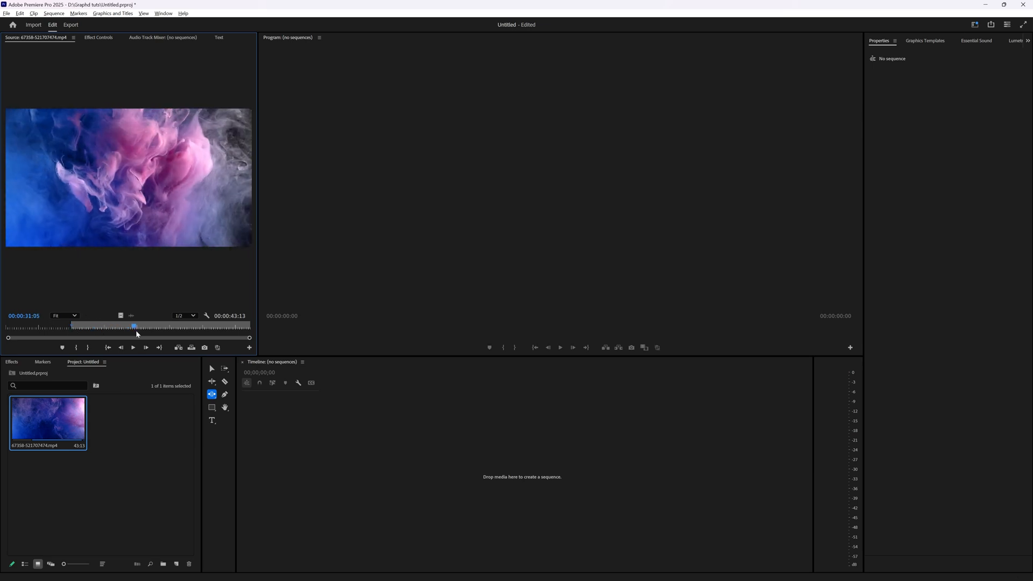
Close the smoke clip in the Source Monitor, resetting its range to 59:11
{"action": "left_click_drag", "start_coordinate": [134, 326], "coordinate": [169, 326]}
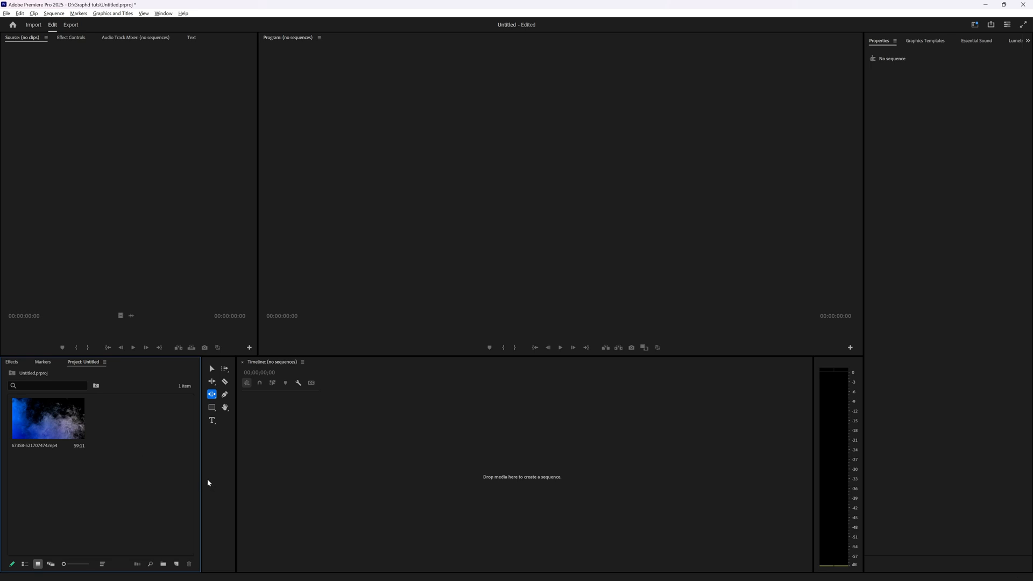
{"action": "mouse_move", "coordinate": [126, 468]}
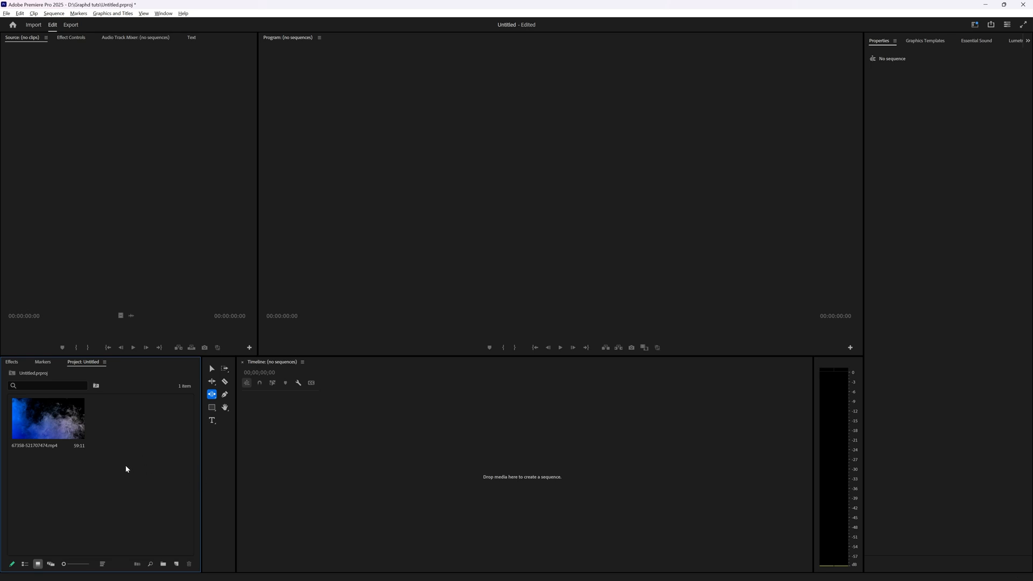
{"action": "mouse_move", "coordinate": [317, 451]}
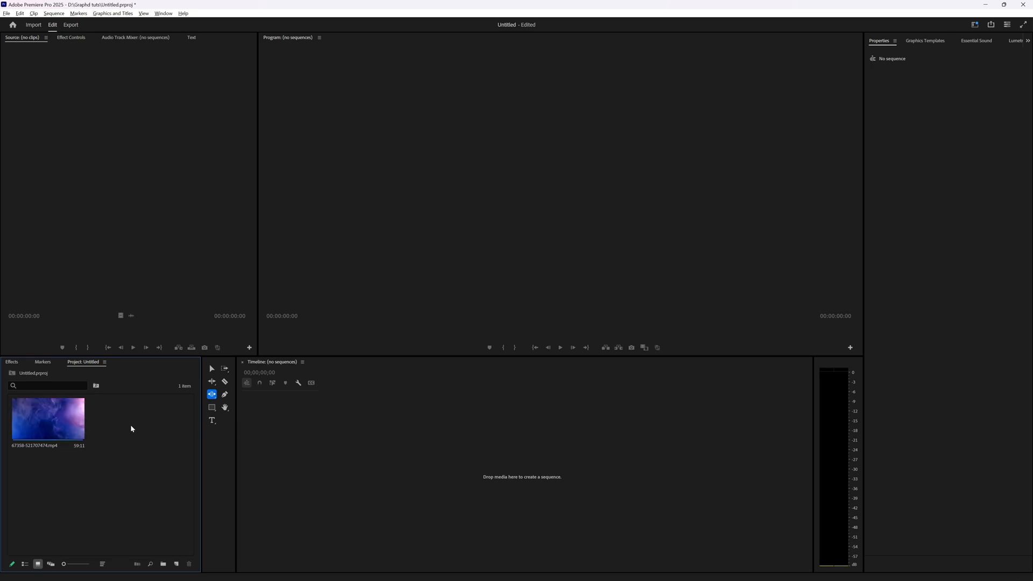
{"action": "mouse_move", "coordinate": [62, 423]}
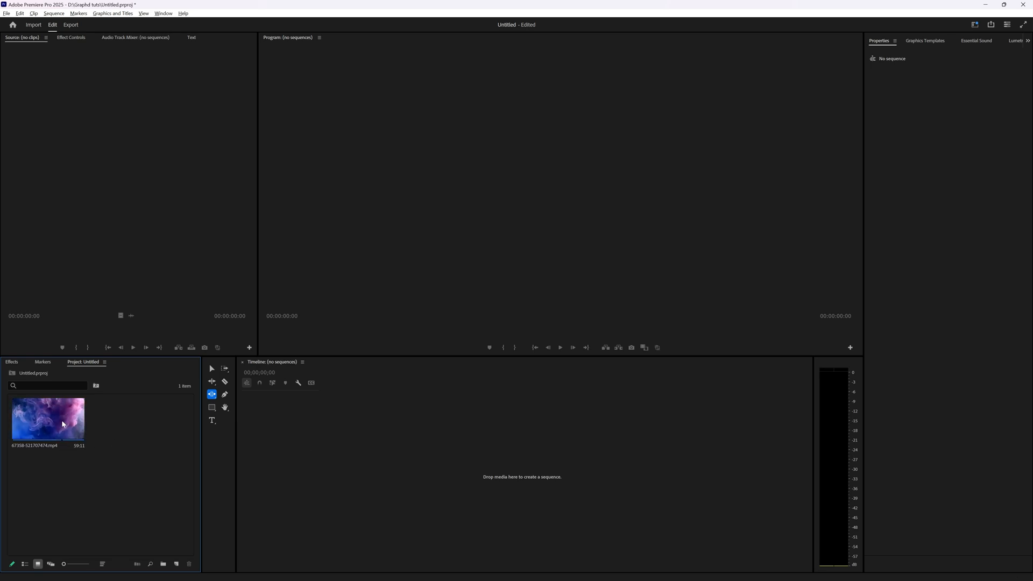
Load the smoke clip into the Source Monitor and open its panel menu
{"action": "double_click", "coordinate": [48, 419]}
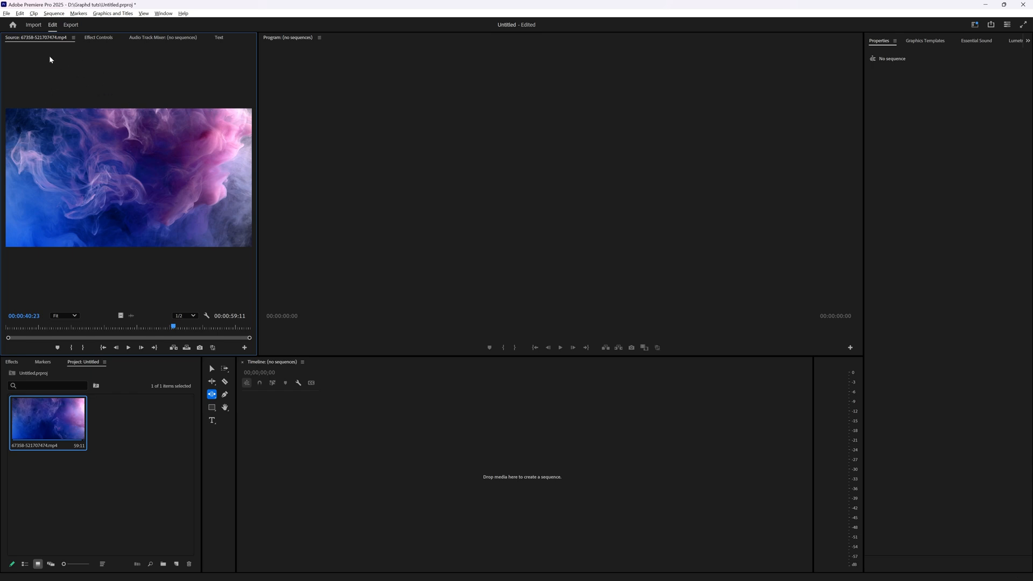
{"action": "mouse_move", "coordinate": [114, 147]}
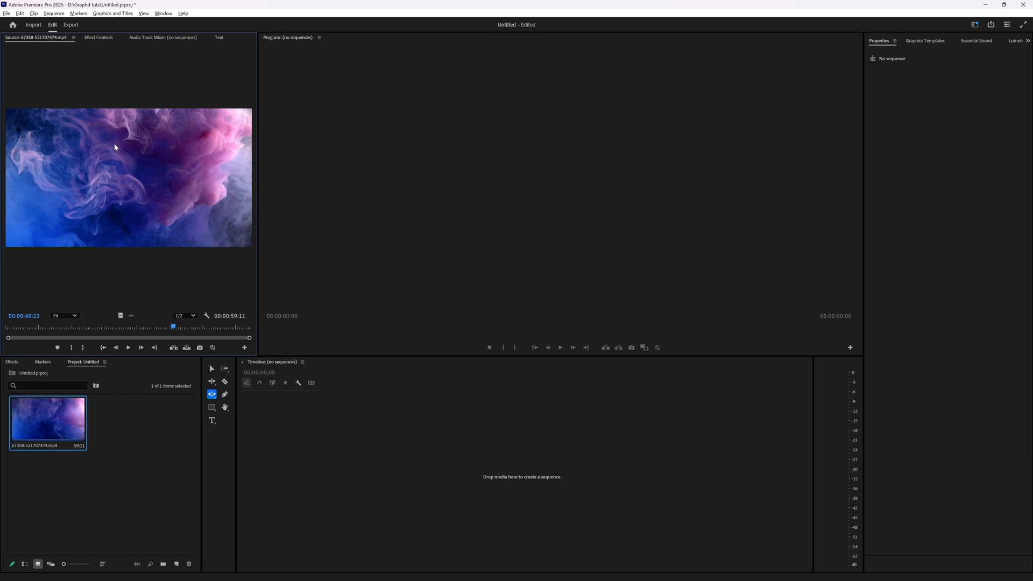
{"action": "mouse_move", "coordinate": [114, 153]}
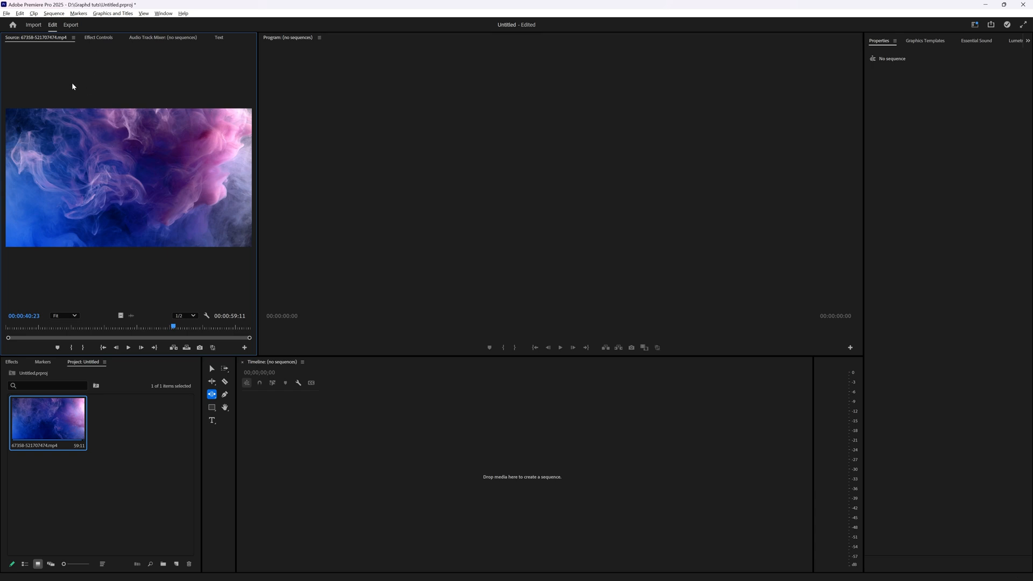
{"action": "left_click", "coordinate": [73, 37]}
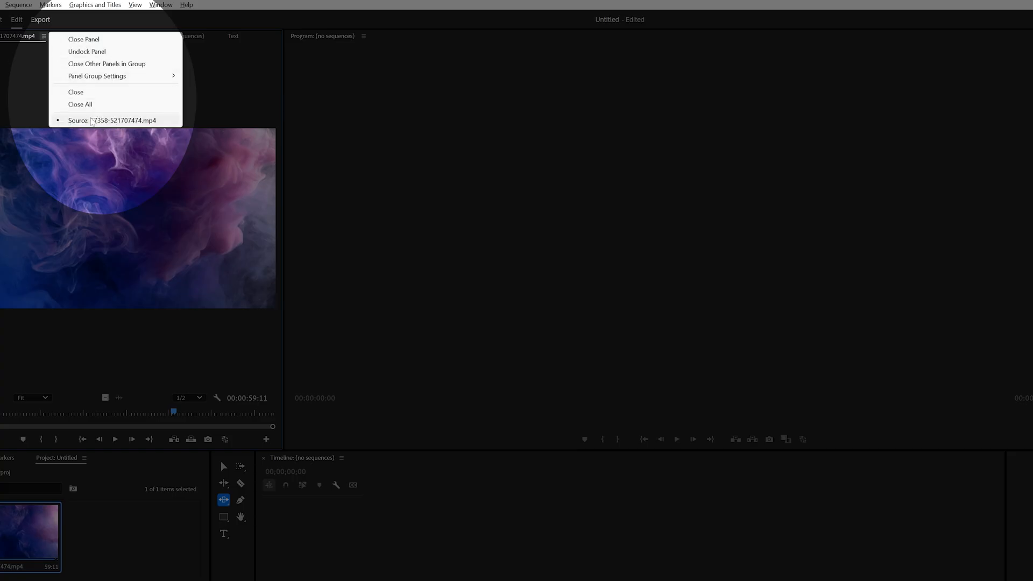
{"action": "mouse_move", "coordinate": [139, 140]}
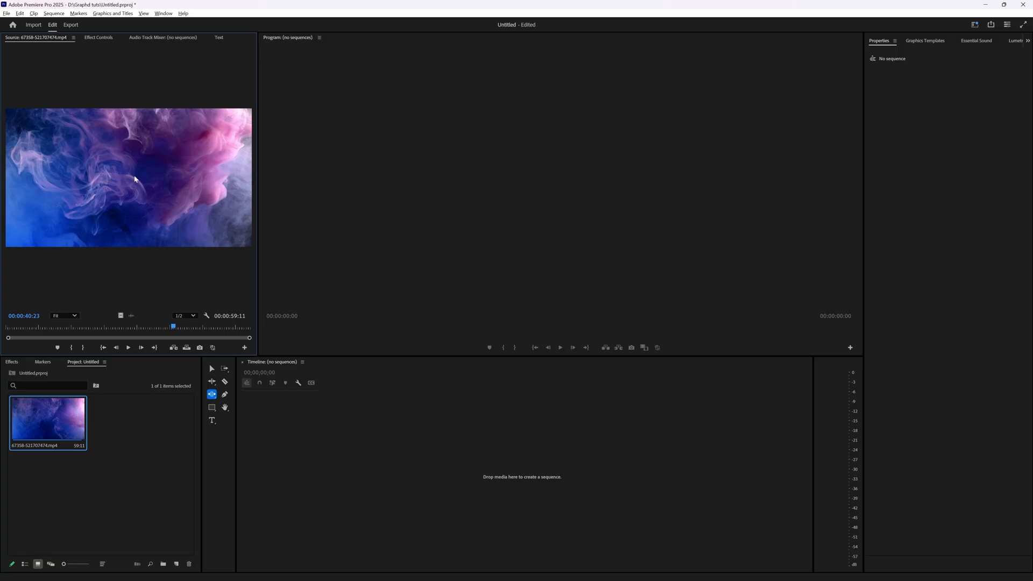
{"action": "mouse_move", "coordinate": [170, 328]}
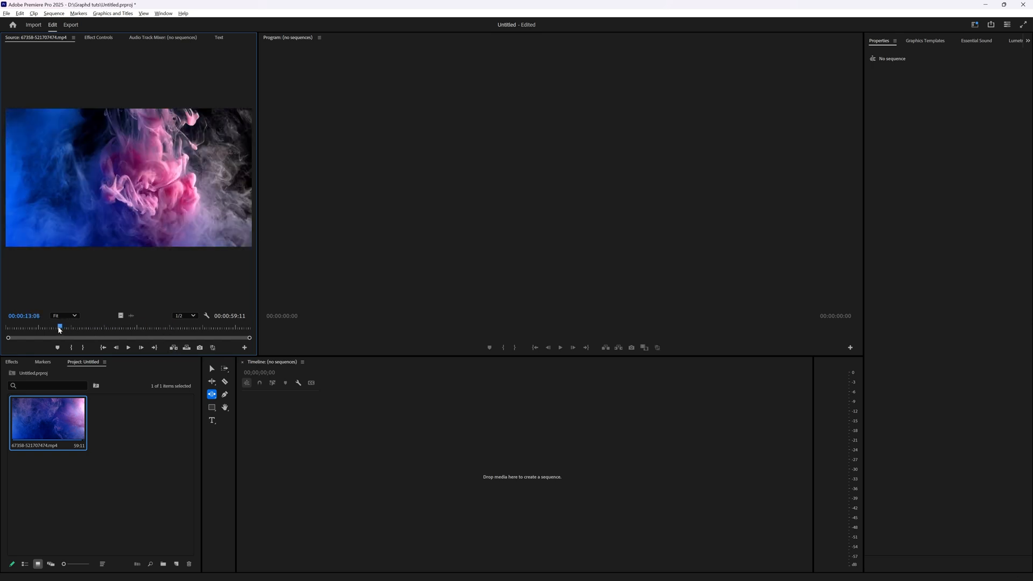
Drag the source playhead to around 00:00:15:28 in the smoke clip
{"action": "left_click_drag", "start_coordinate": [58, 327], "coordinate": [61, 327]}
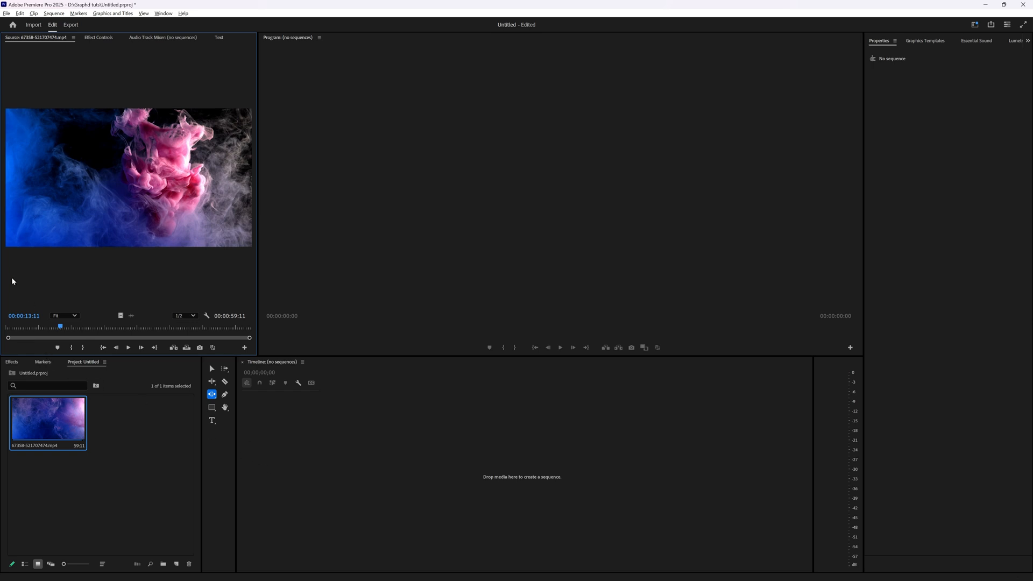
{"action": "left_click_drag", "start_coordinate": [59, 326], "coordinate": [94, 327]}
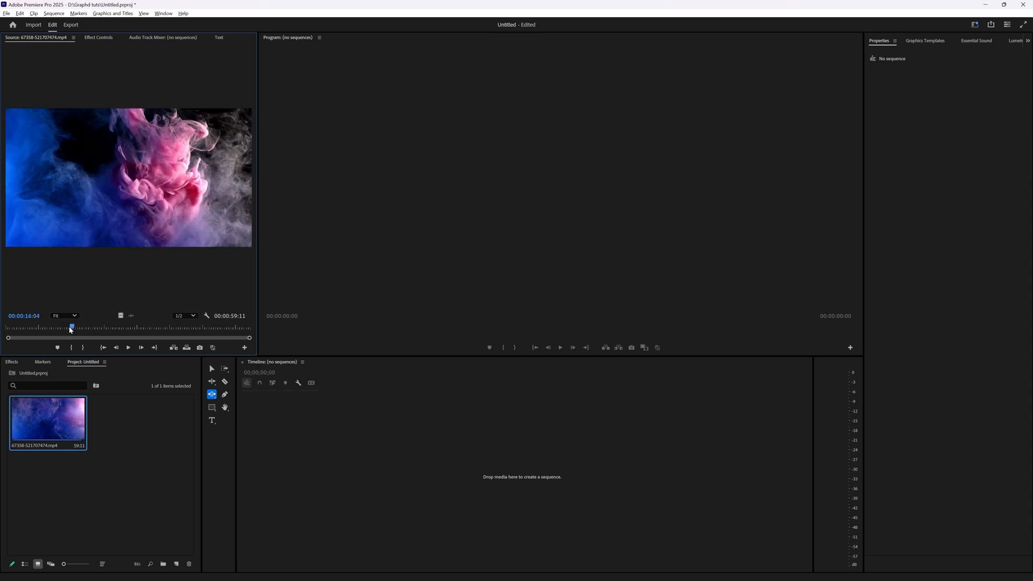
{"action": "left_click_drag", "start_coordinate": [71, 328], "coordinate": [68, 327]}
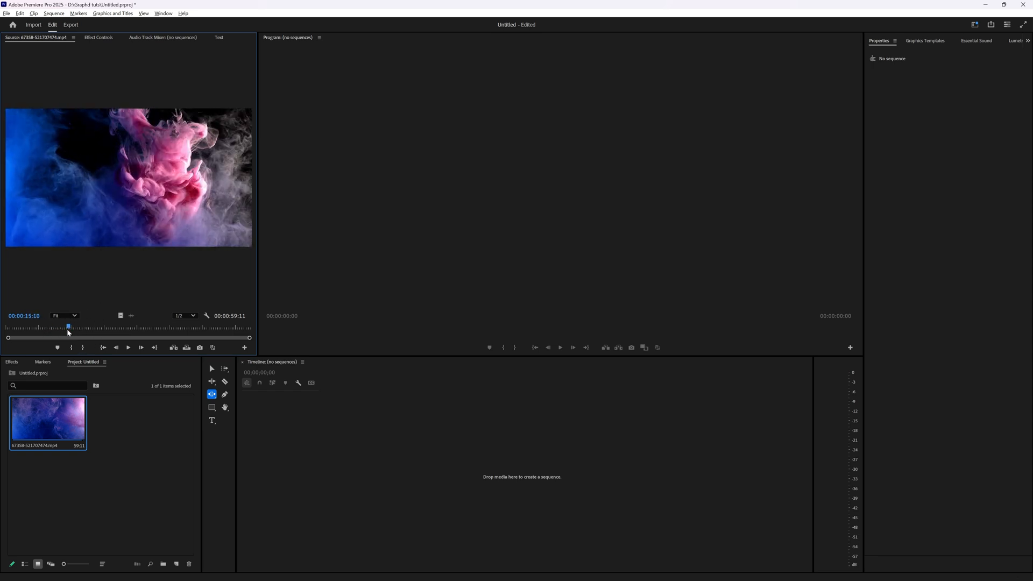
{"action": "left_click_drag", "start_coordinate": [68, 327], "coordinate": [71, 328]}
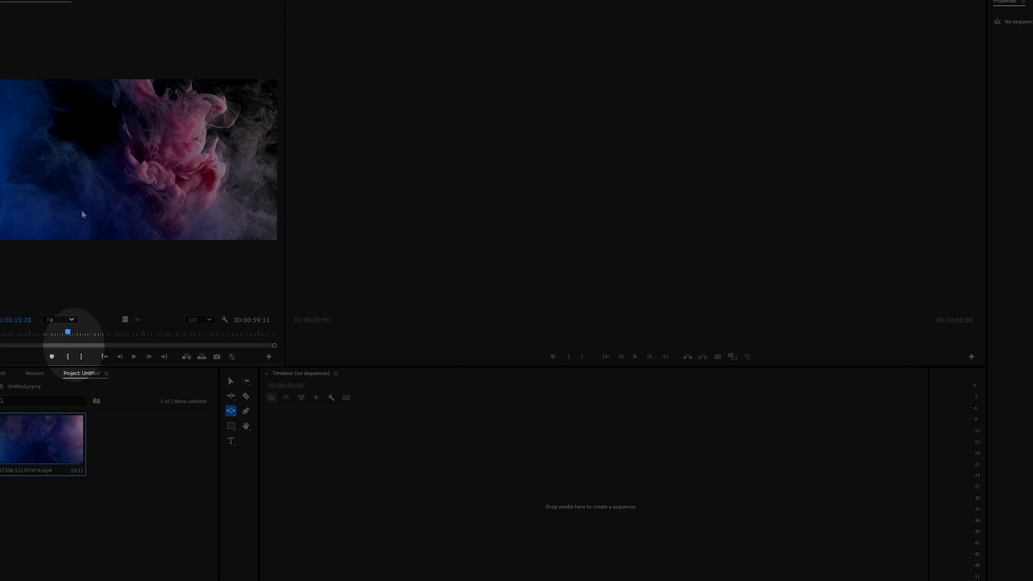
Mark In at 15:28 and Mark Out at 40:00, giving a 24:03 range
{"action": "left_click", "coordinate": [81, 5]}
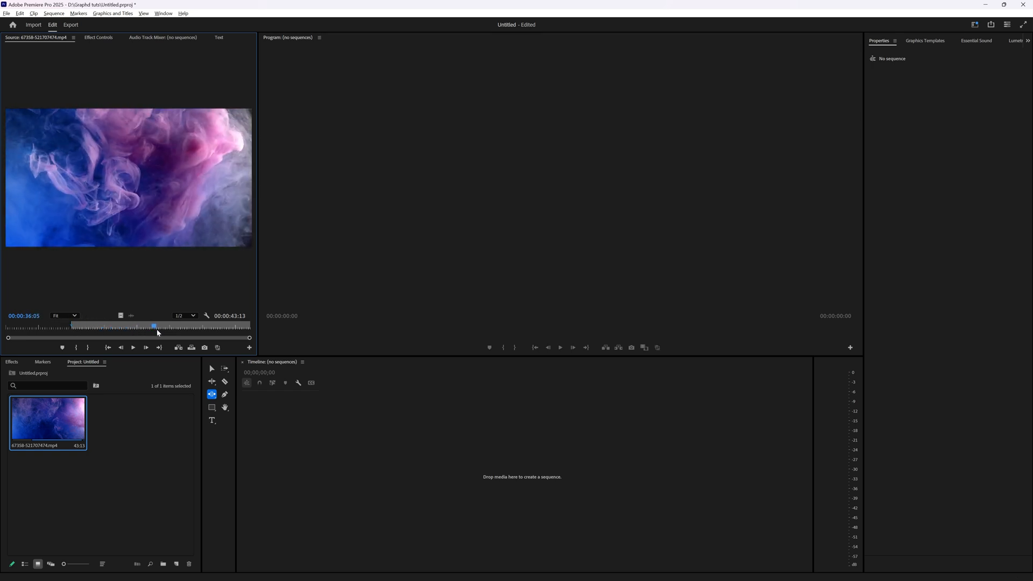
{"action": "left_click_drag", "start_coordinate": [155, 326], "coordinate": [169, 326]}
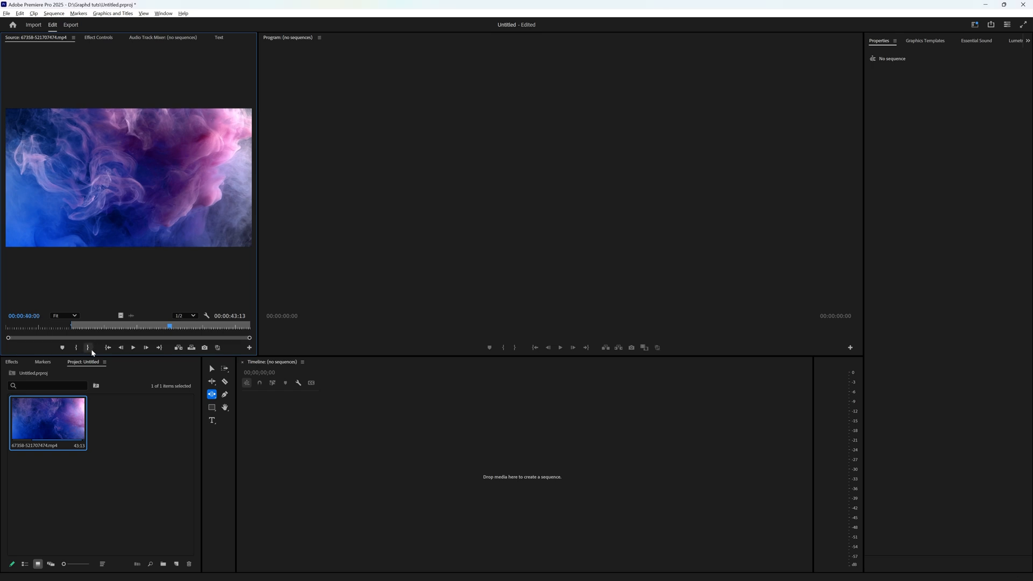
{"action": "mouse_move", "coordinate": [85, 17]}
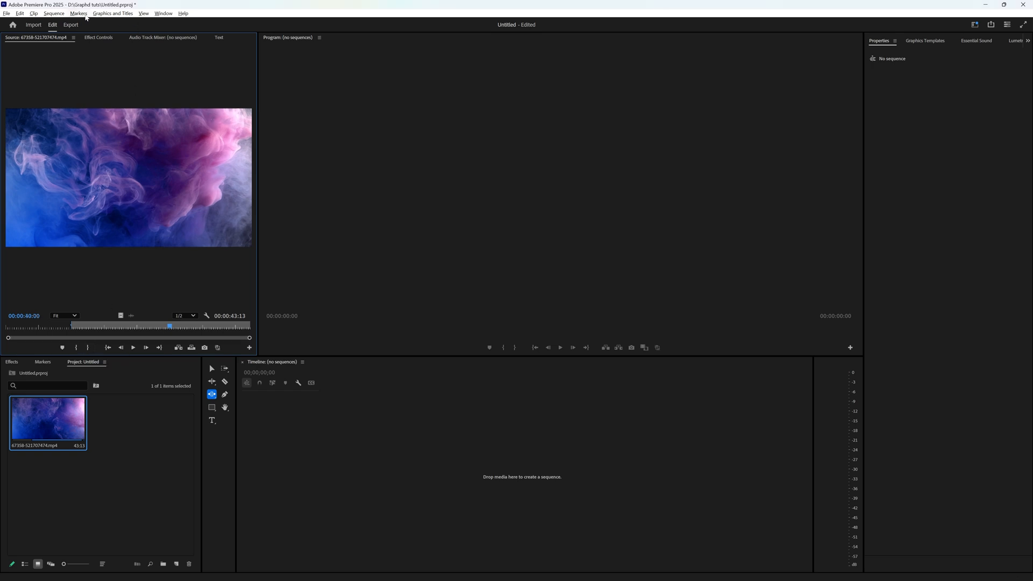
{"action": "left_click", "coordinate": [78, 13]}
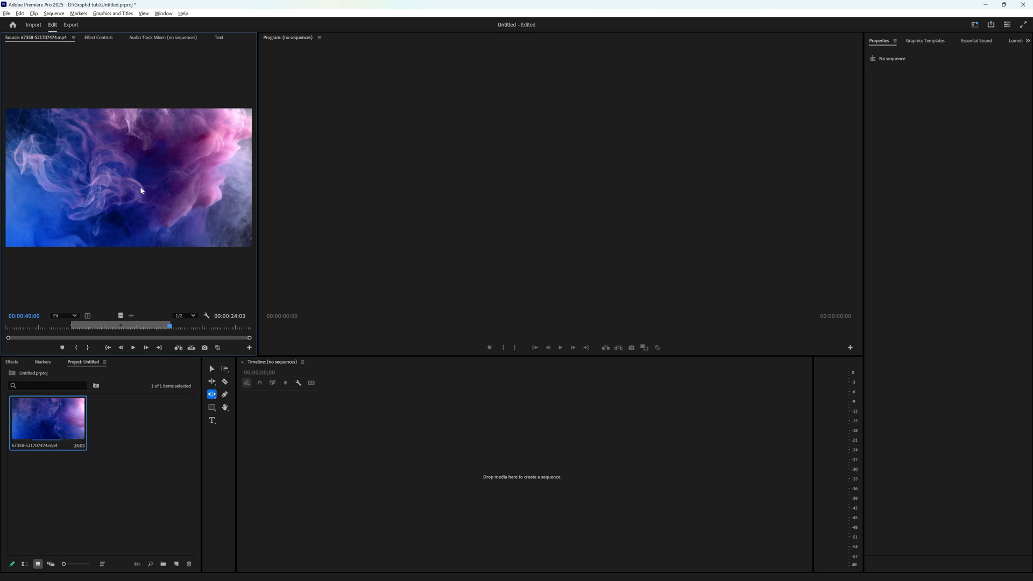
Create a new sequence from the smoke clip and mark 8:02 to 20:08
{"action": "right_click", "coordinate": [48, 421]}
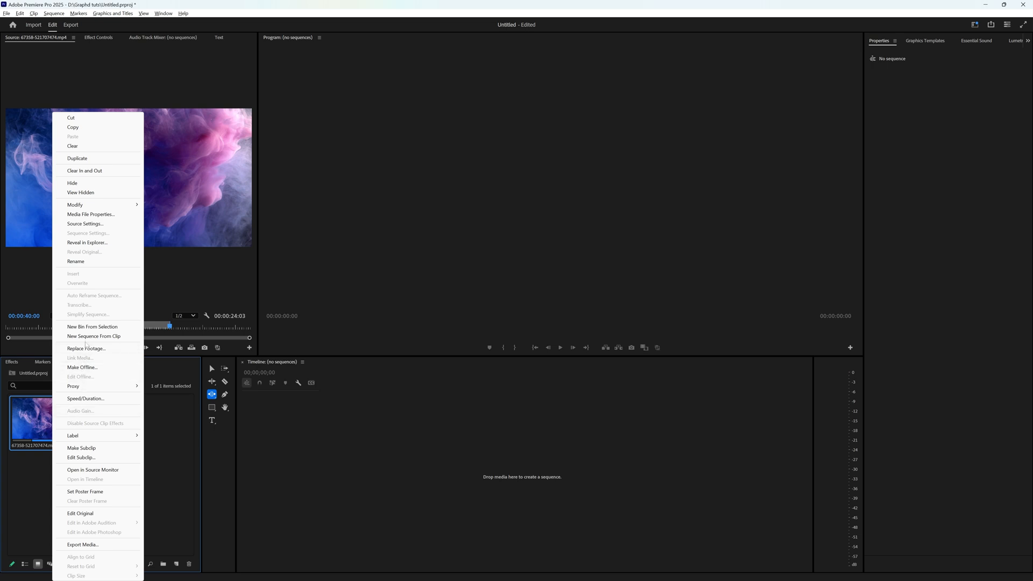
{"action": "left_click", "coordinate": [94, 335]}
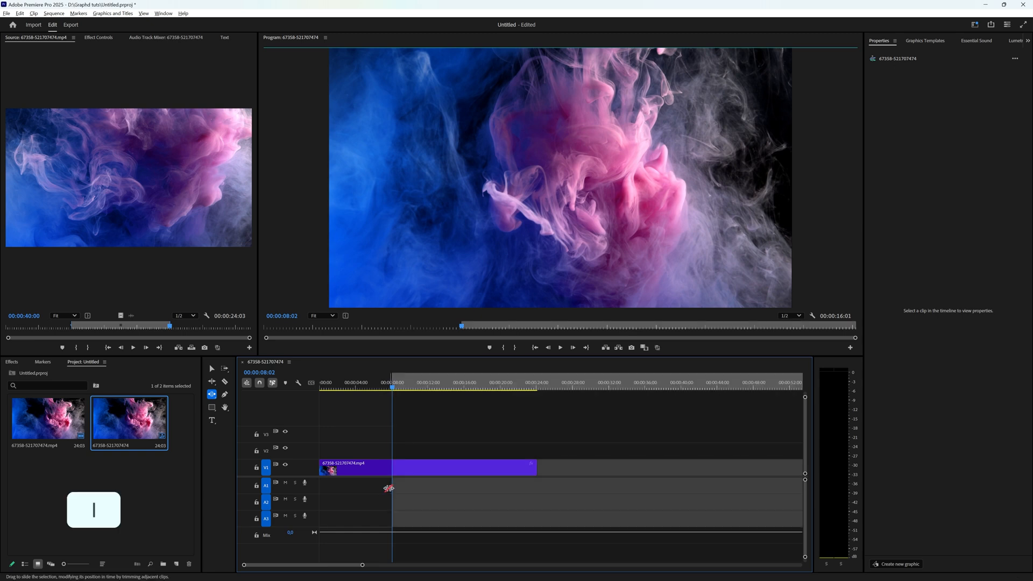
{"action": "mouse_move", "coordinate": [168, 91]}
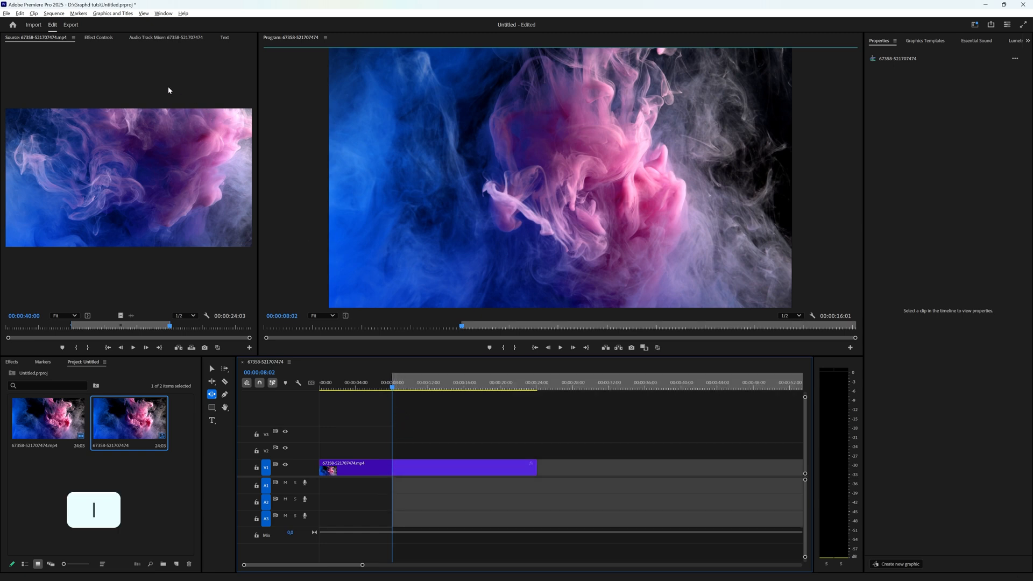
{"action": "left_click", "coordinate": [449, 387]}
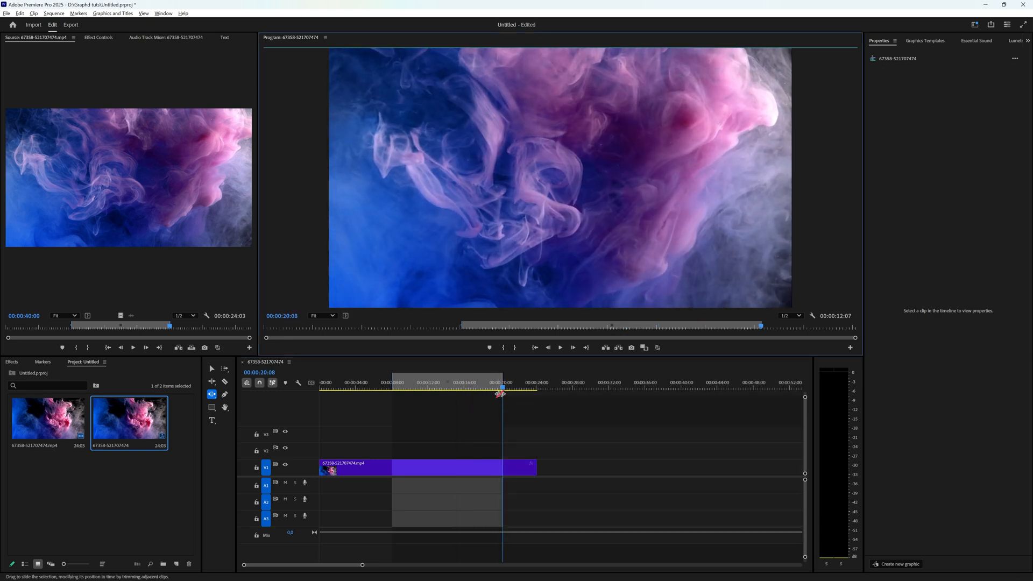
{"action": "right_click", "coordinate": [501, 392]}
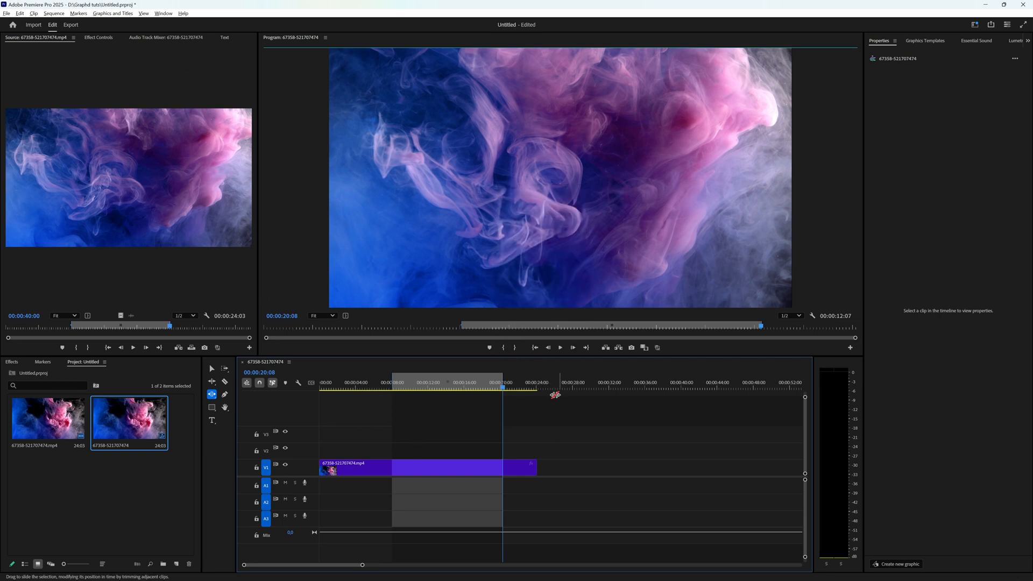
{"action": "mouse_move", "coordinate": [285, 466]}
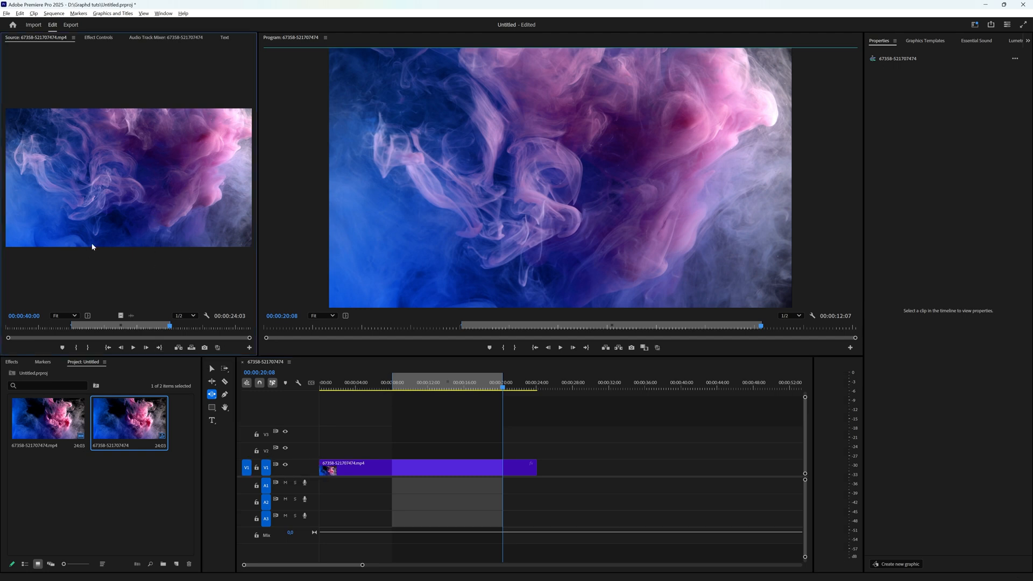
{"action": "mouse_move", "coordinate": [132, 253]}
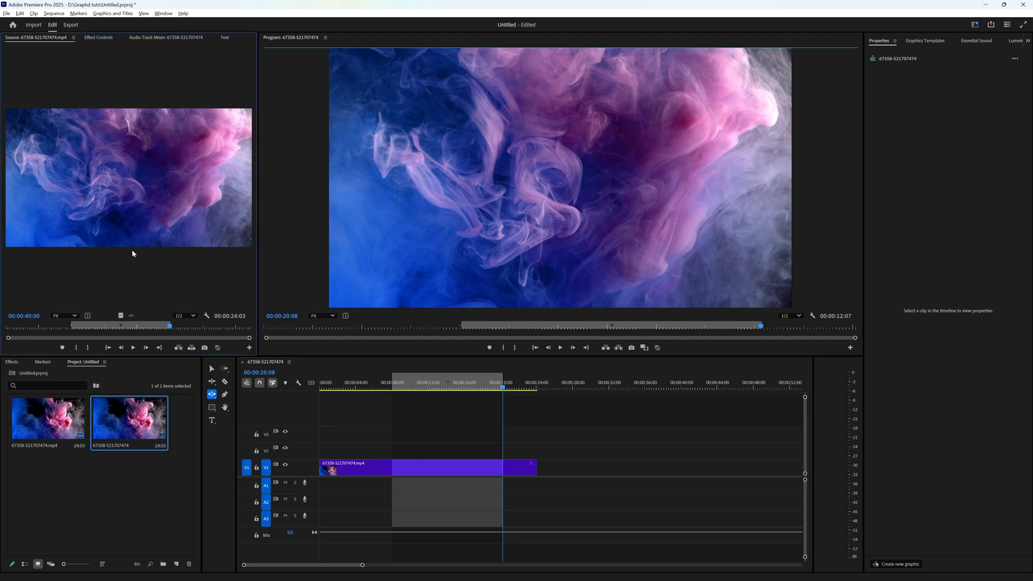
{"action": "mouse_move", "coordinate": [123, 253]}
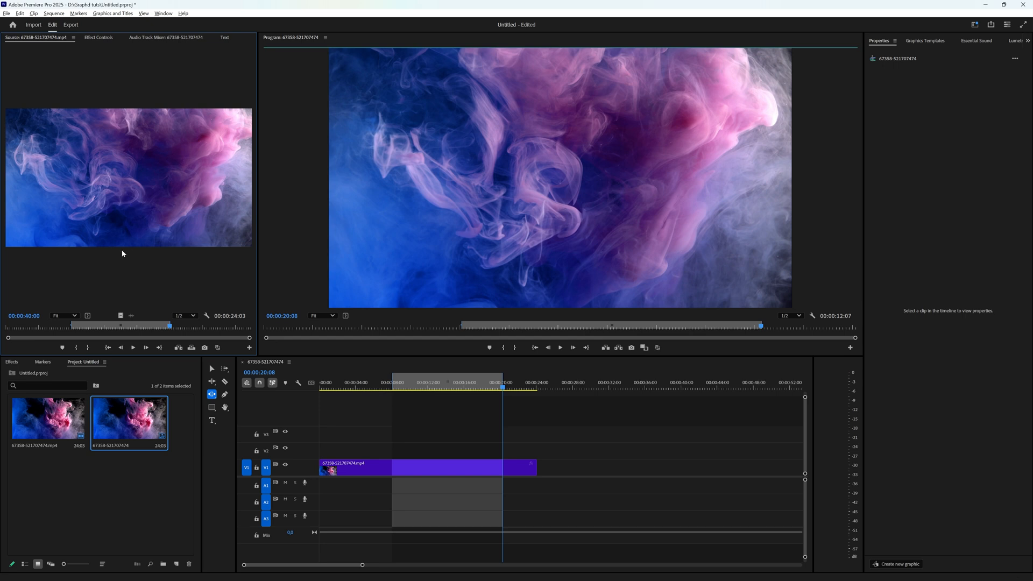
{"action": "mouse_move", "coordinate": [115, 237]}
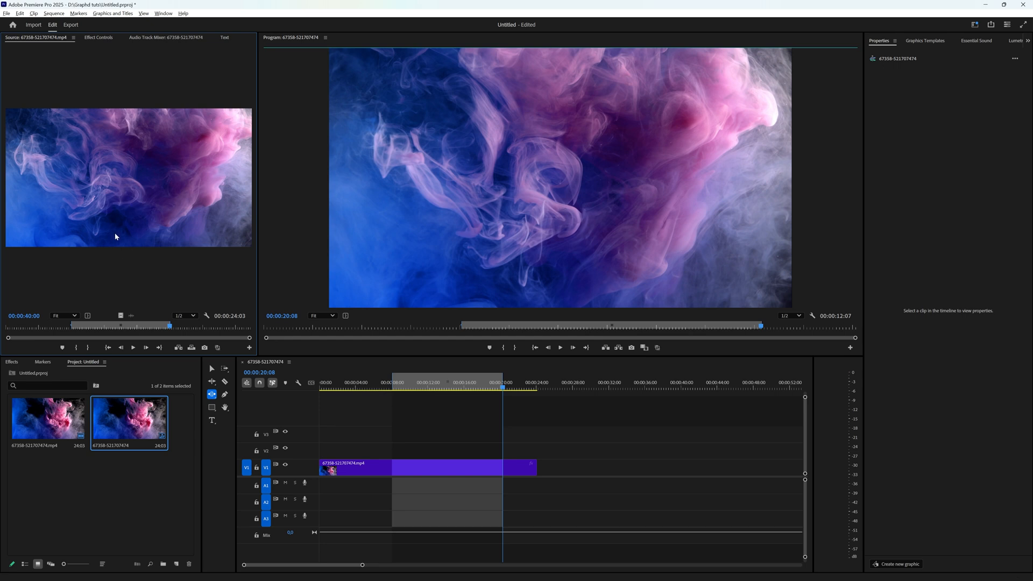
{"action": "mouse_move", "coordinate": [133, 299]}
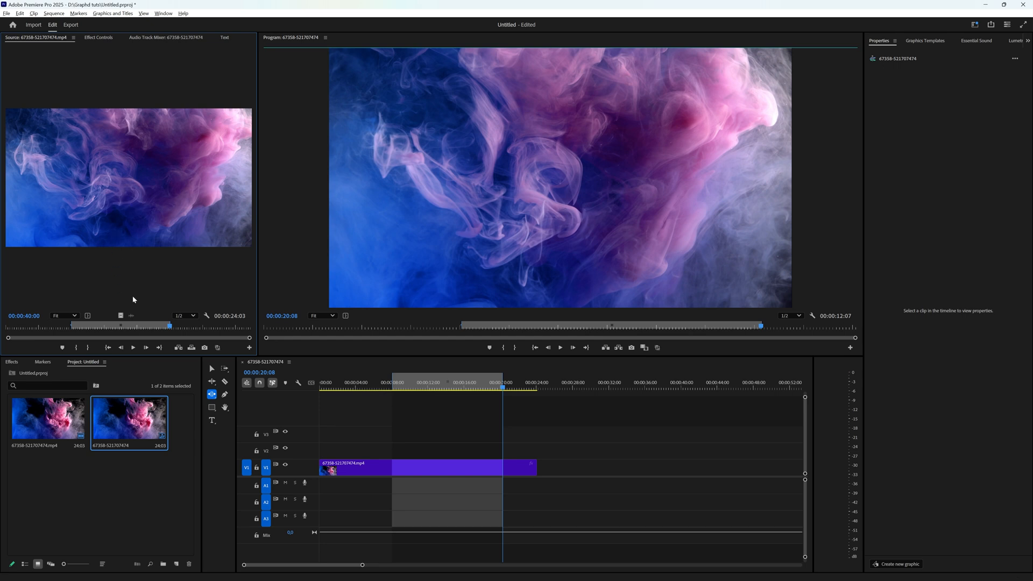
Clear the source clip's in point, lengthening its range to 40:01
{"action": "left_click", "coordinate": [79, 13]}
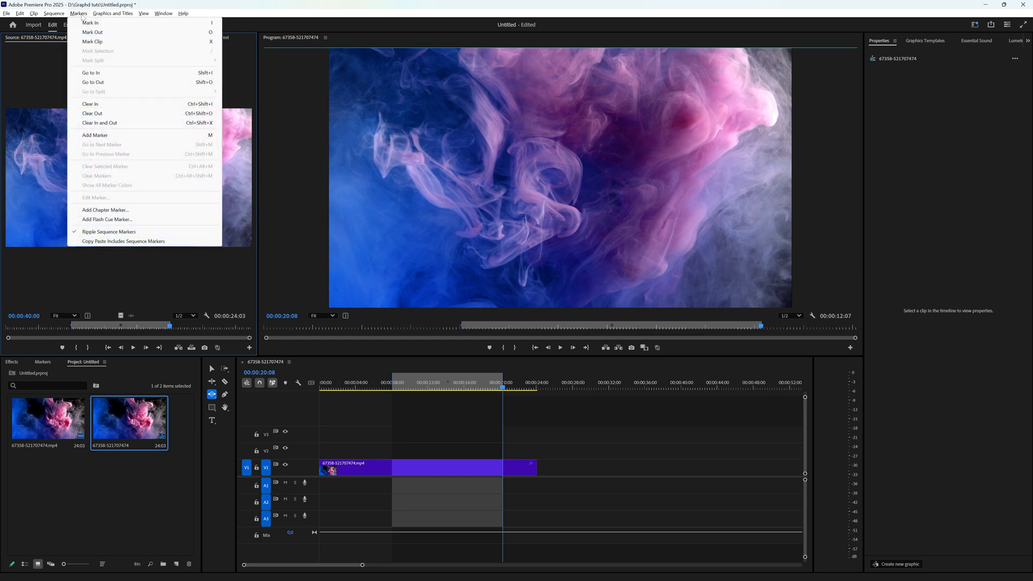
{"action": "mouse_move", "coordinate": [158, 258]}
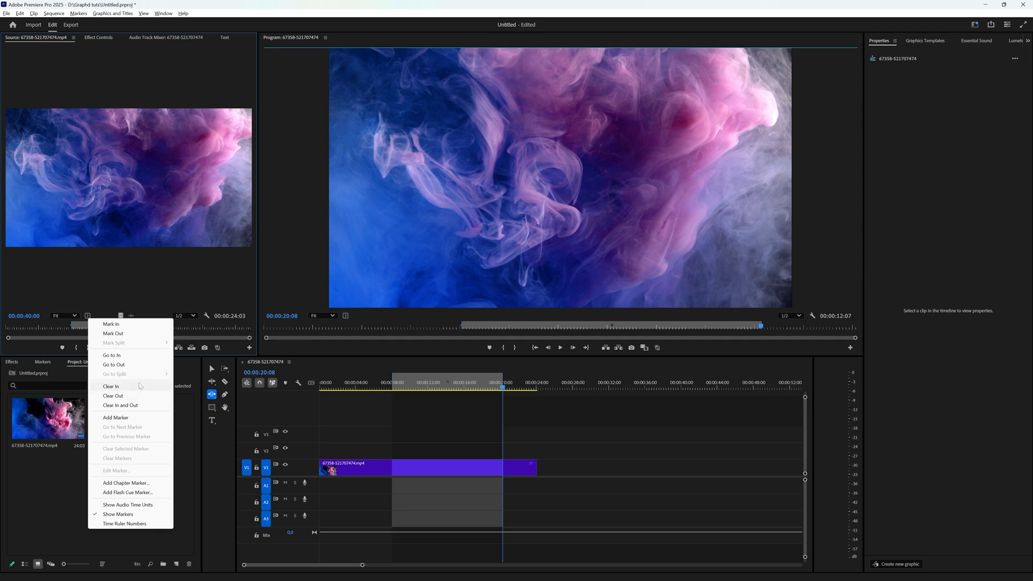
{"action": "left_click", "coordinate": [155, 295]}
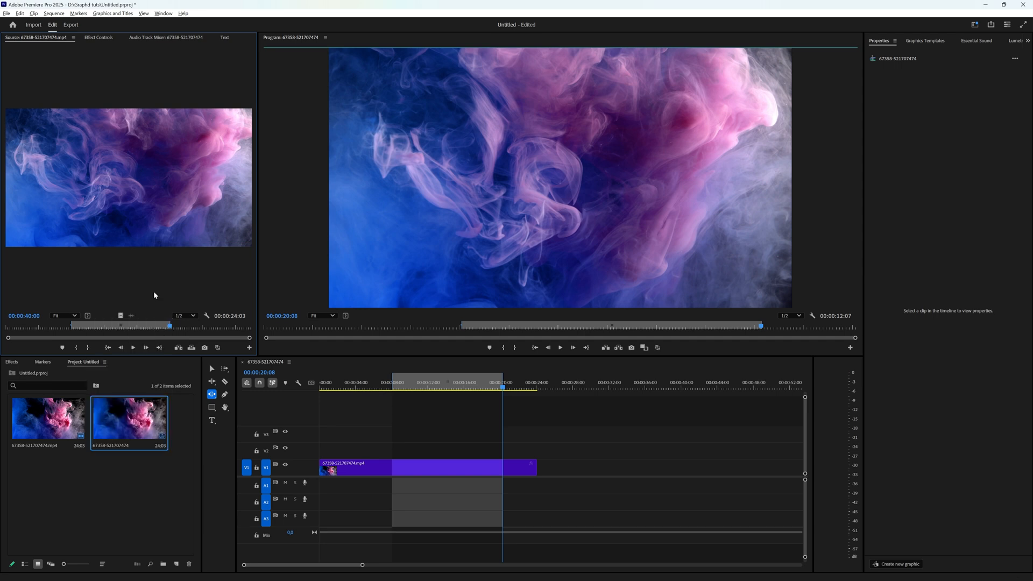
{"action": "mouse_move", "coordinate": [151, 298]}
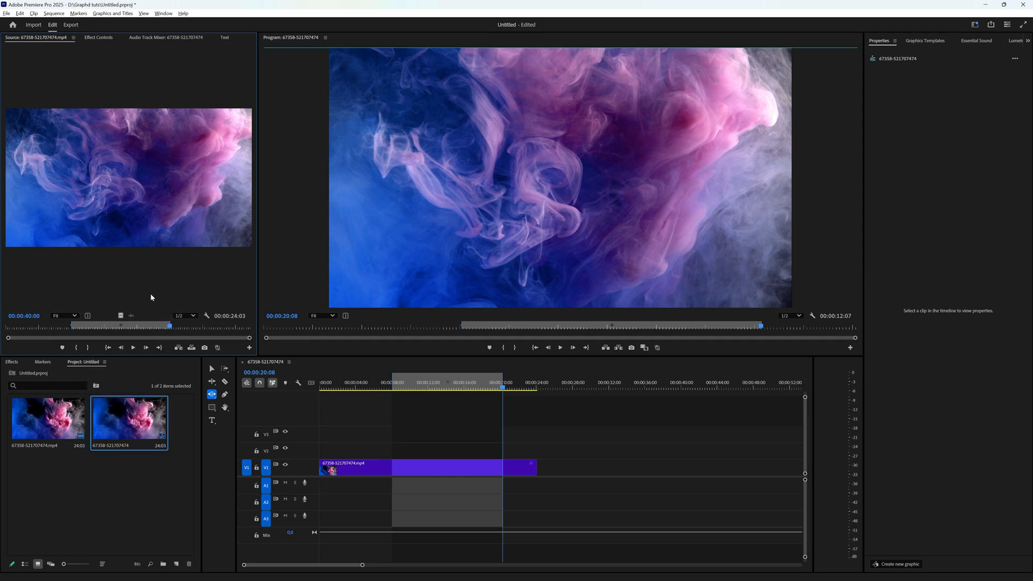
{"action": "key", "text": "ctrl+shift+i"}
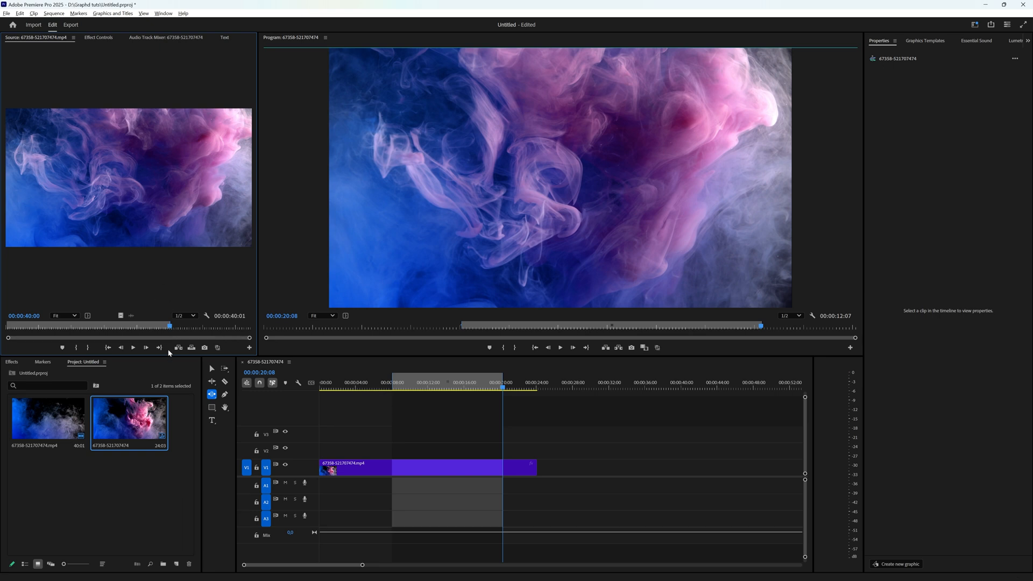
Clear the source clip's out point, restoring the full 59:11 length
{"action": "left_click", "coordinate": [77, 13]}
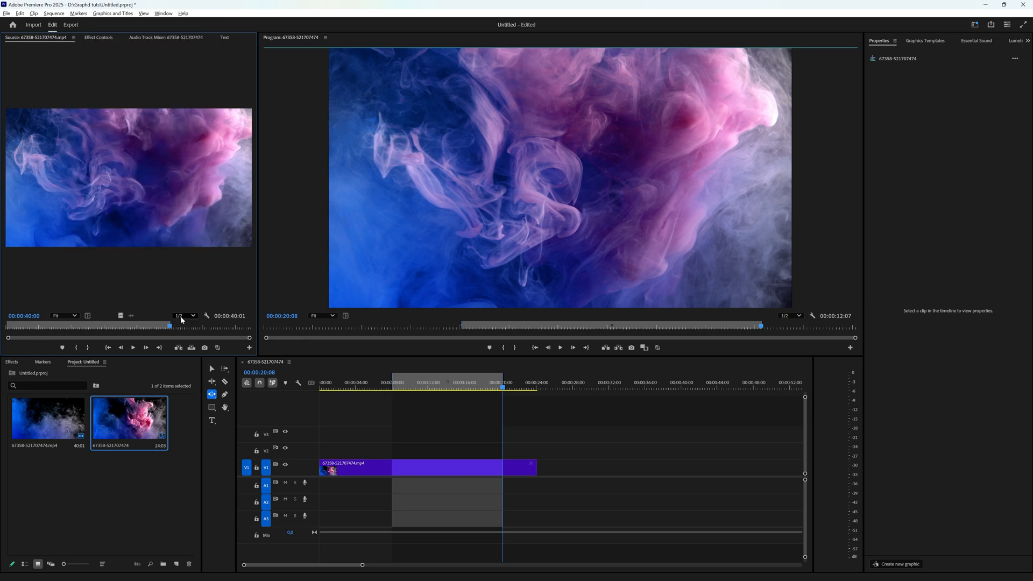
{"action": "right_click", "coordinate": [170, 328]}
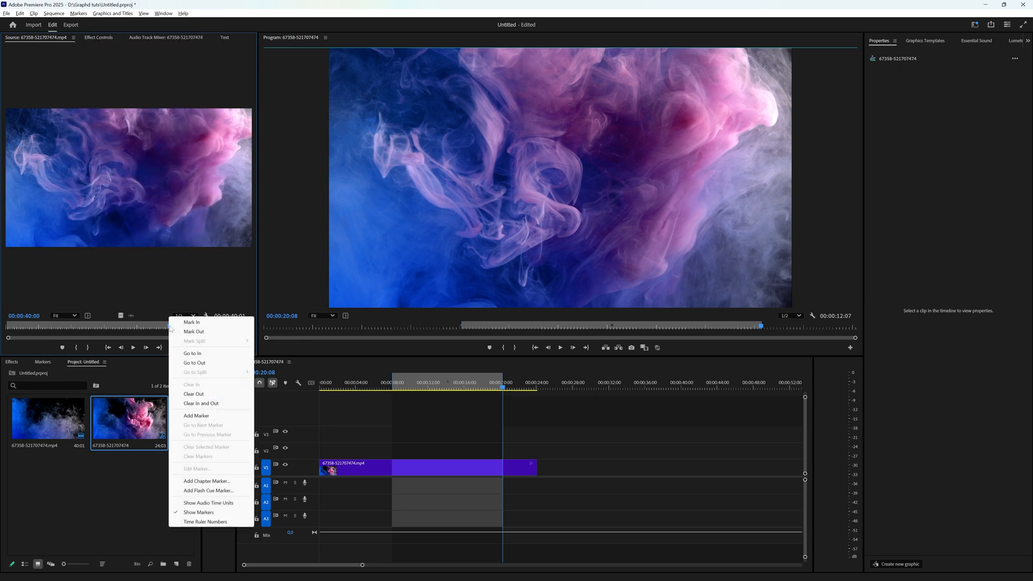
{"action": "left_click", "coordinate": [170, 348]}
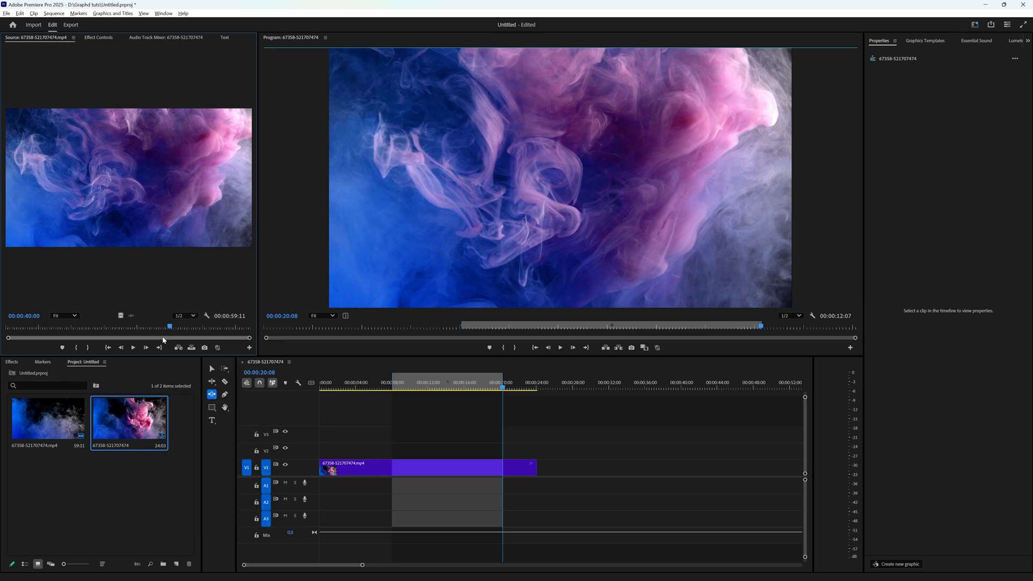
{"action": "key", "text": "ctrl+shift+o"}
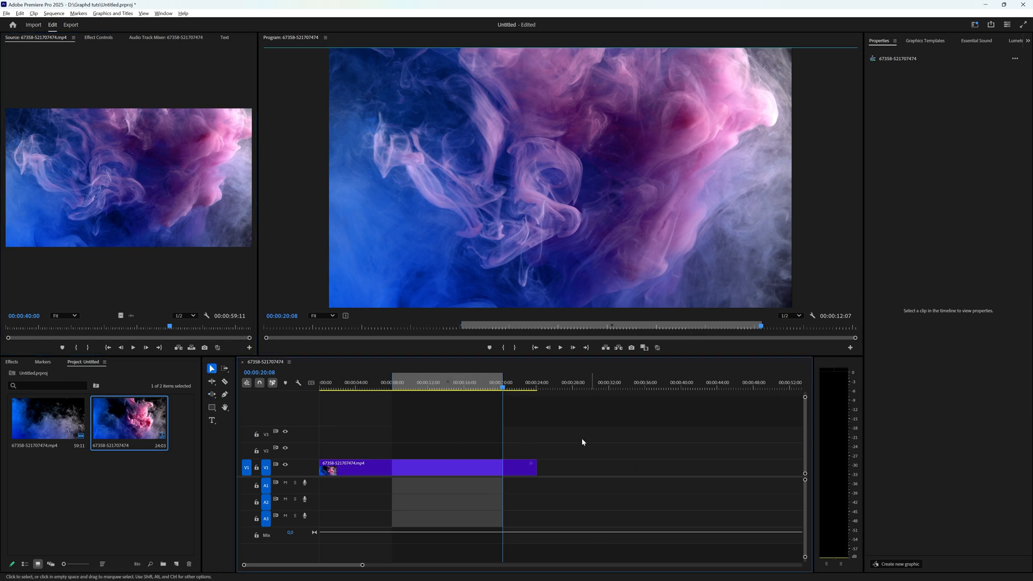
{"action": "mouse_move", "coordinate": [513, 422]}
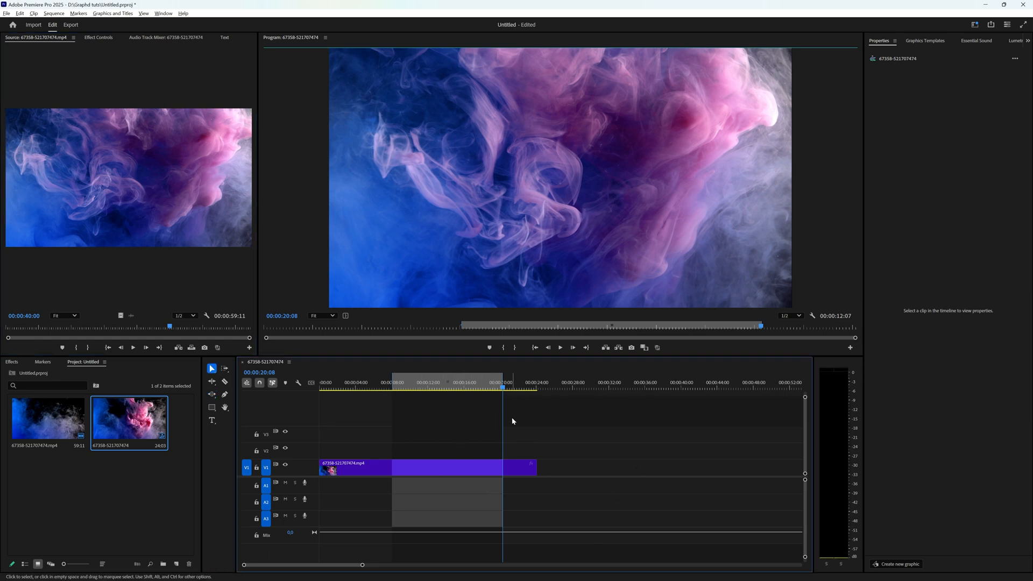
{"action": "mouse_move", "coordinate": [488, 430]}
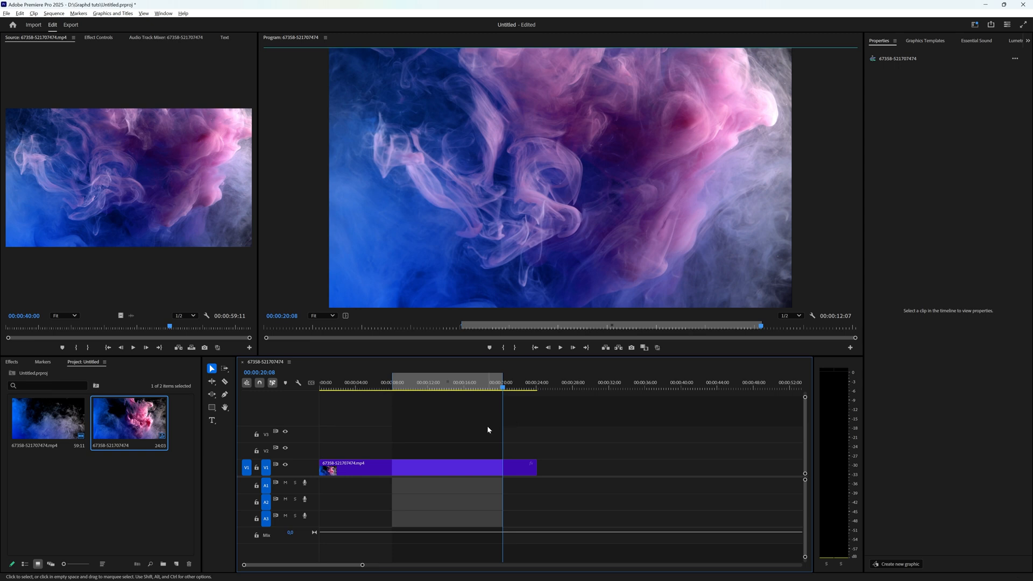
Clear the sequence's in and out points, then preview at 5 and 15 seconds
{"action": "left_click", "coordinate": [78, 13]}
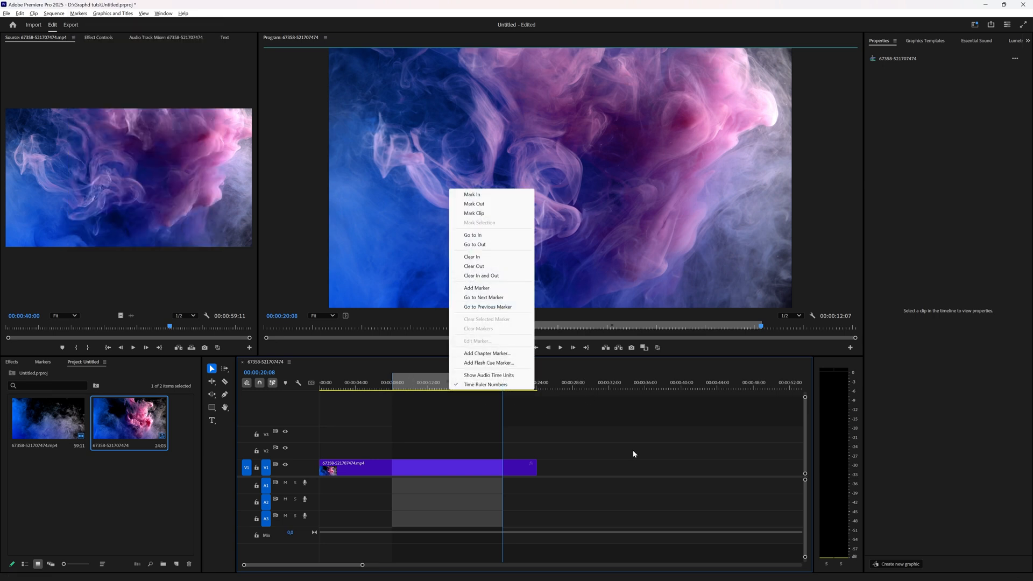
{"action": "left_click", "coordinate": [631, 451]}
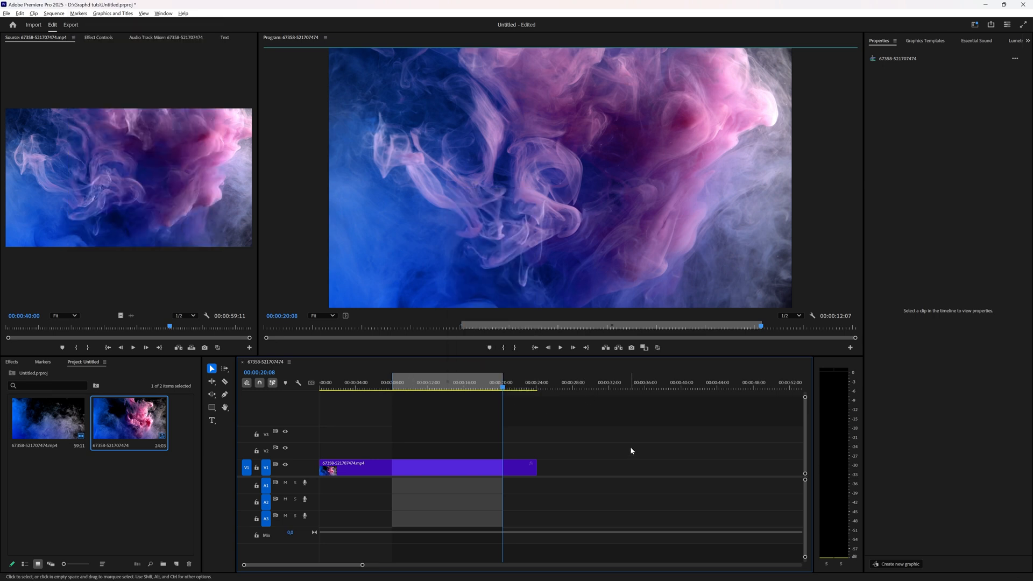
{"action": "key", "text": "ctrl+shift+x"}
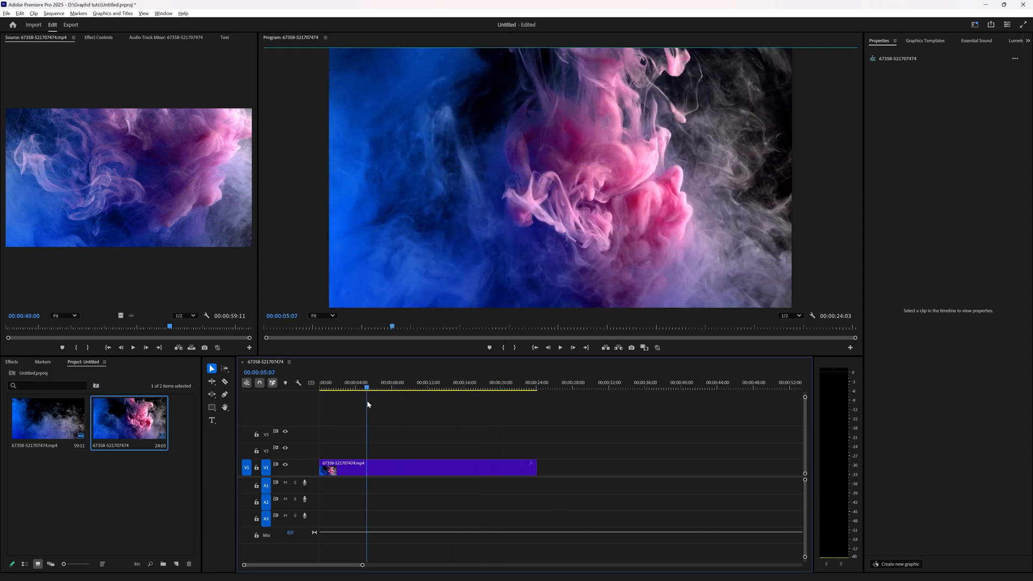
{"action": "left_click", "coordinate": [389, 386]}
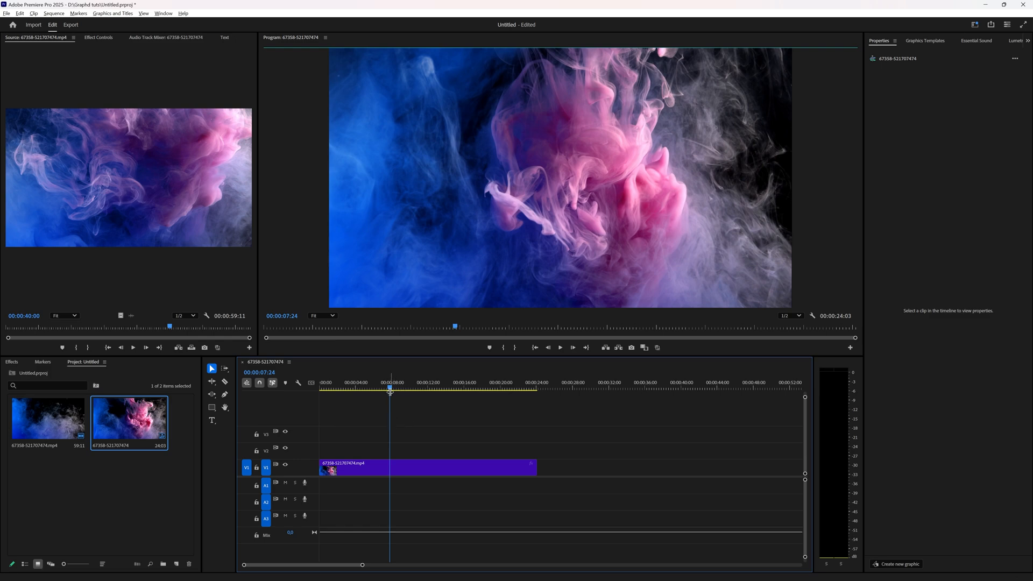
{"action": "left_click", "coordinate": [454, 386]}
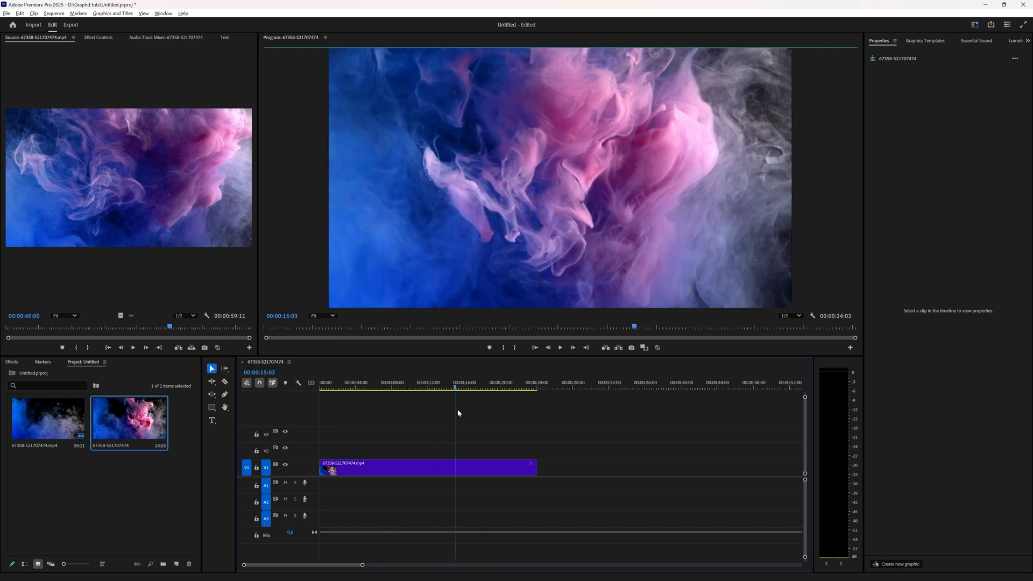